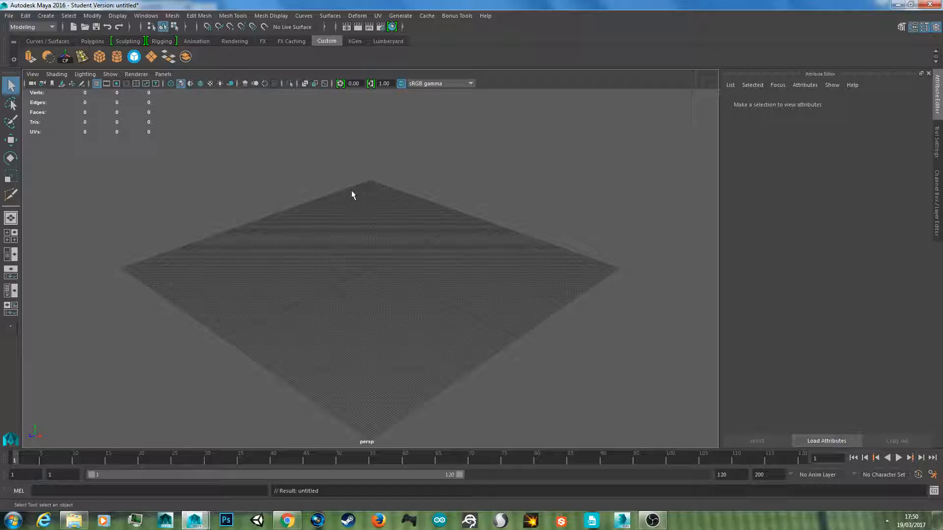
{"action": "mouse_move", "coordinate": [344, 221]}
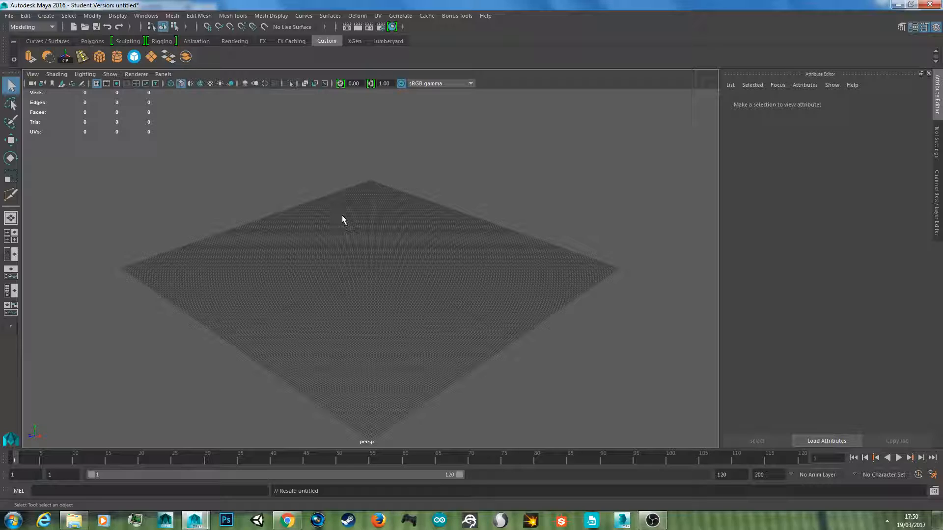
{"action": "mouse_move", "coordinate": [296, 378]}
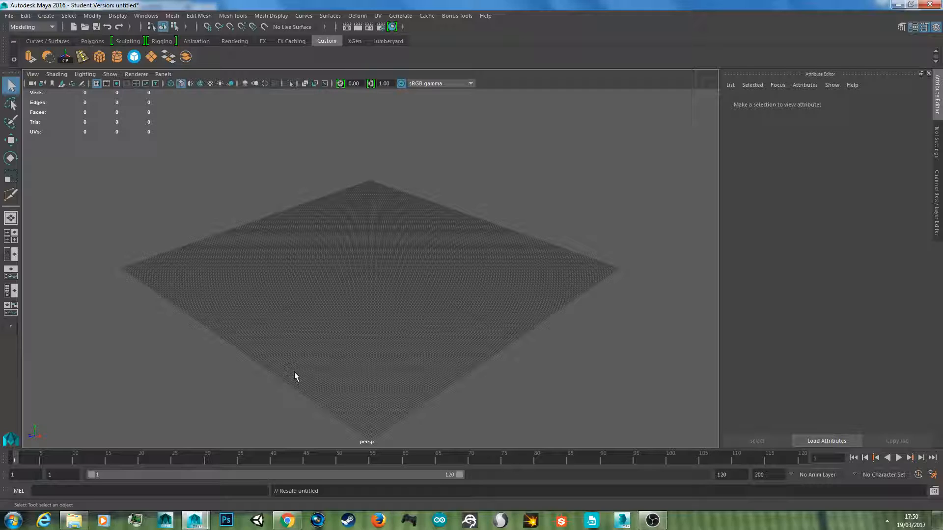
{"action": "mouse_move", "coordinate": [302, 467]}
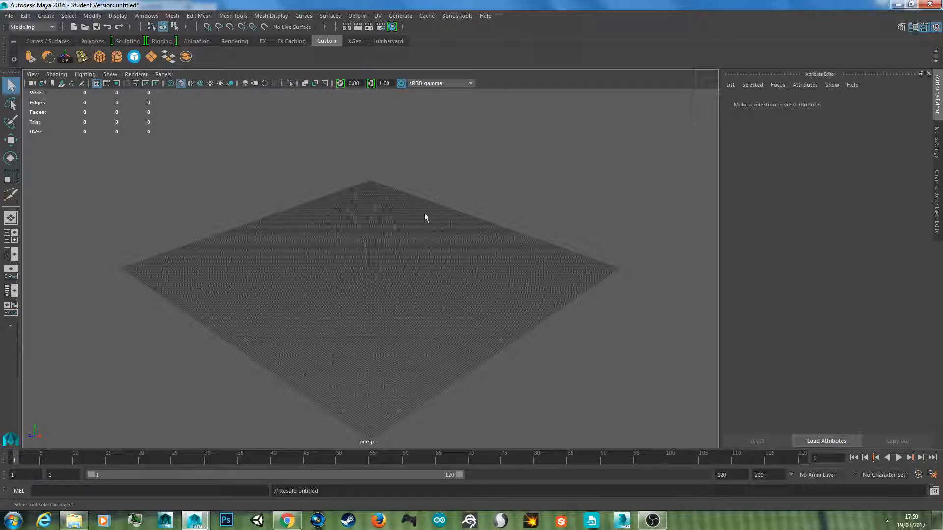
{"action": "mouse_move", "coordinate": [356, 255]}
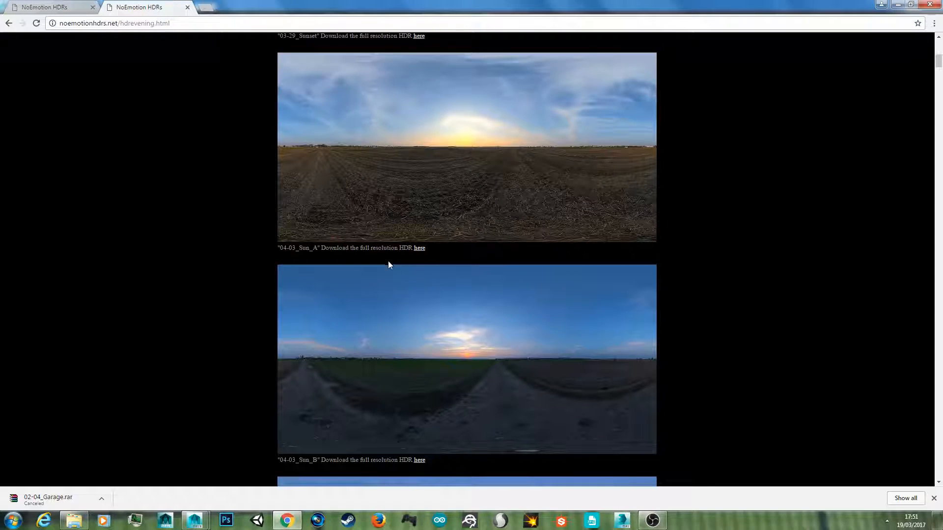
{"action": "mouse_move", "coordinate": [104, 497]}
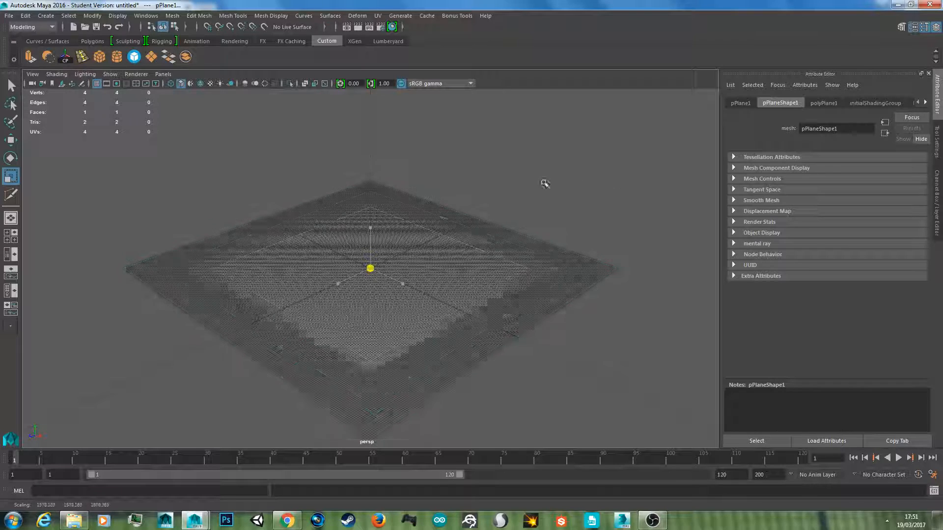
Scale up the ground plane before adding the sphere with a new mia_material_x shader.
{"action": "left_click", "coordinate": [47, 16]}
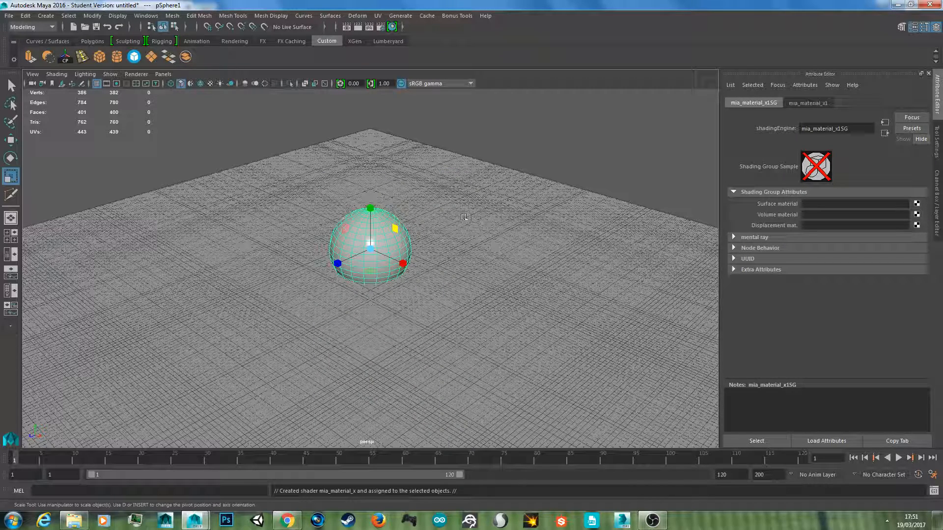
Enlarge the sphere and apply the Gold preset to its mia_material_x material.
{"action": "left_click", "coordinate": [808, 102]}
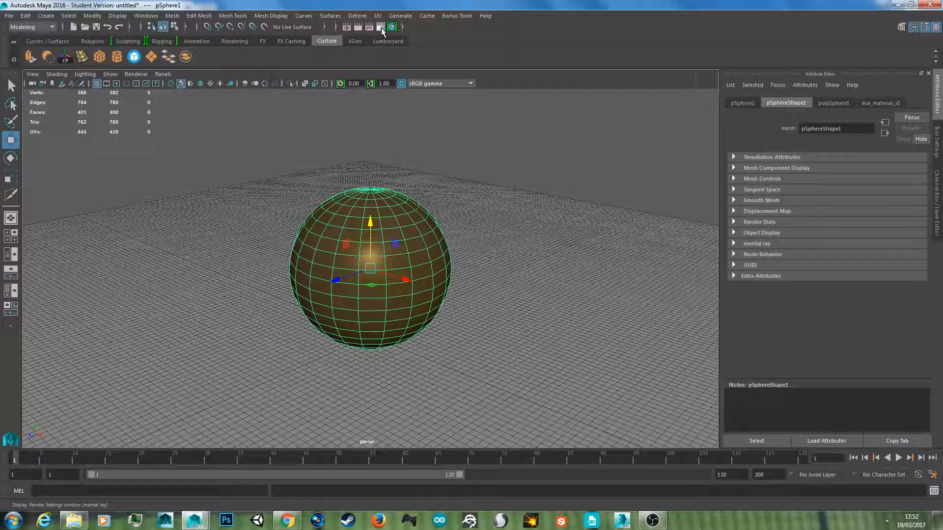
Create mental ray Image Based Lighting in the Render Settings Environment section.
{"action": "left_click", "coordinate": [379, 27]}
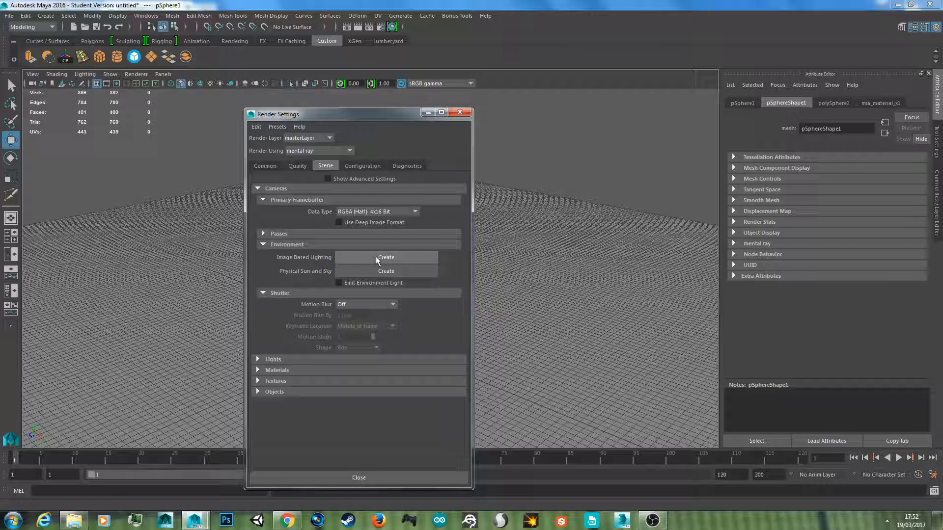
{"action": "left_click", "coordinate": [385, 257]}
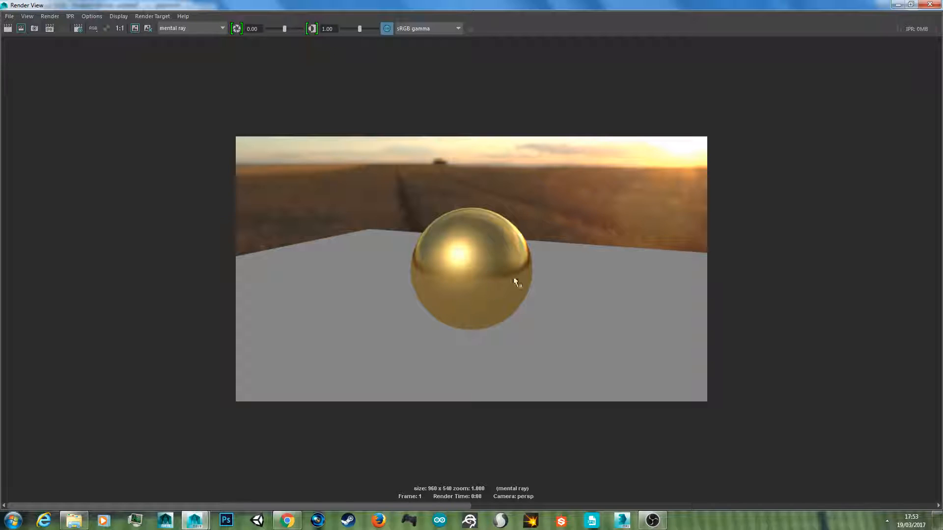
{"action": "mouse_move", "coordinate": [769, 272]}
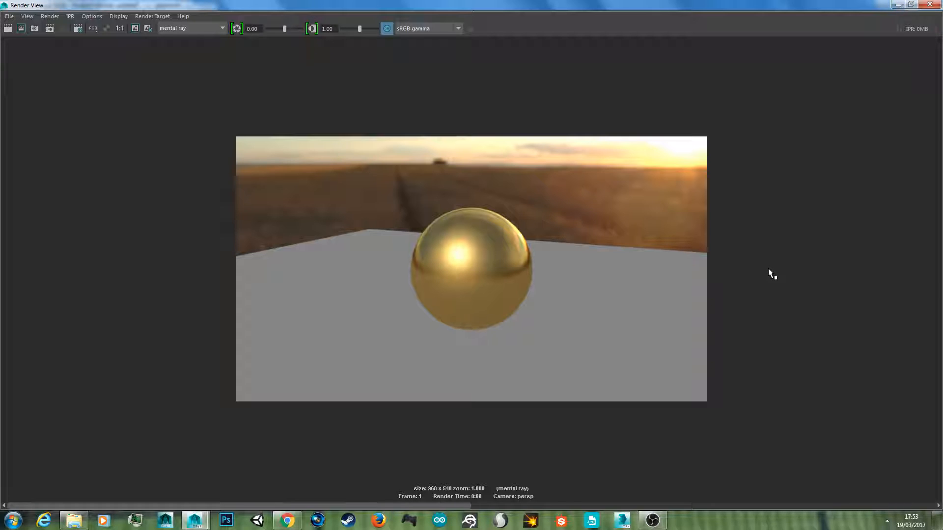